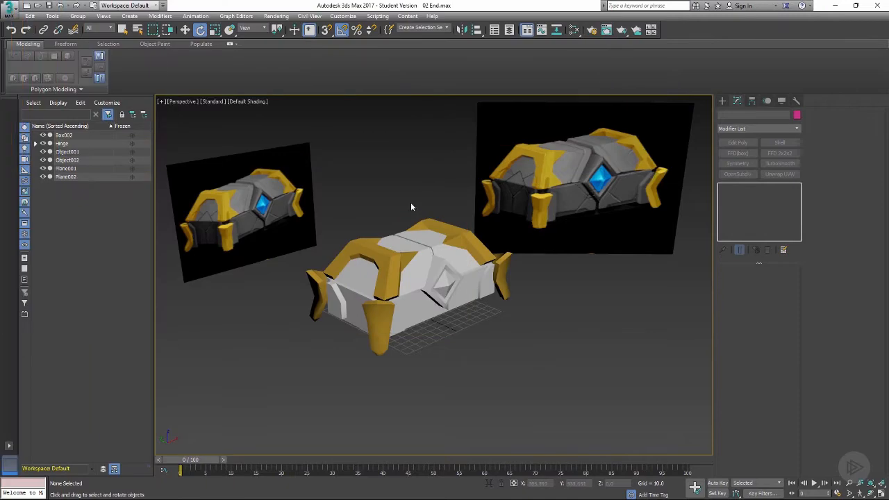
{"action": "mouse_move", "coordinate": [406, 212]}
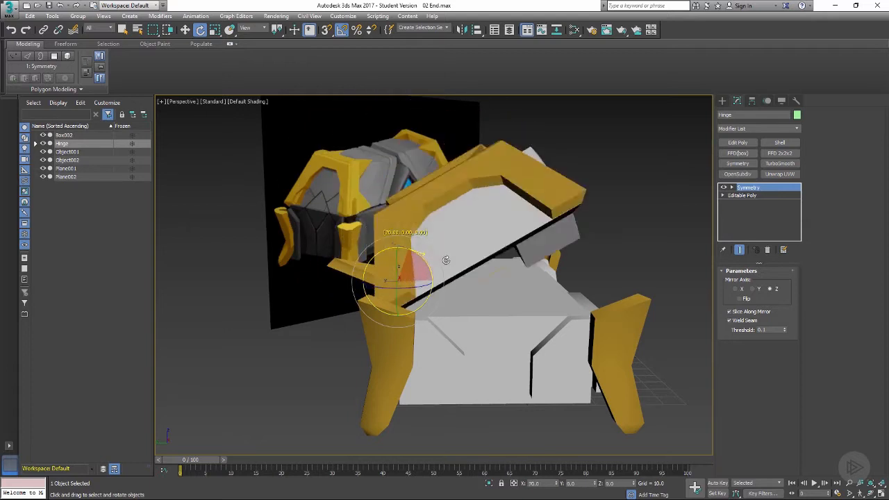
Rotate the Hinge lid upward until it stands vertically open above the base.
{"action": "left_click_drag", "start_coordinate": [444, 261], "coordinate": [417, 253]}
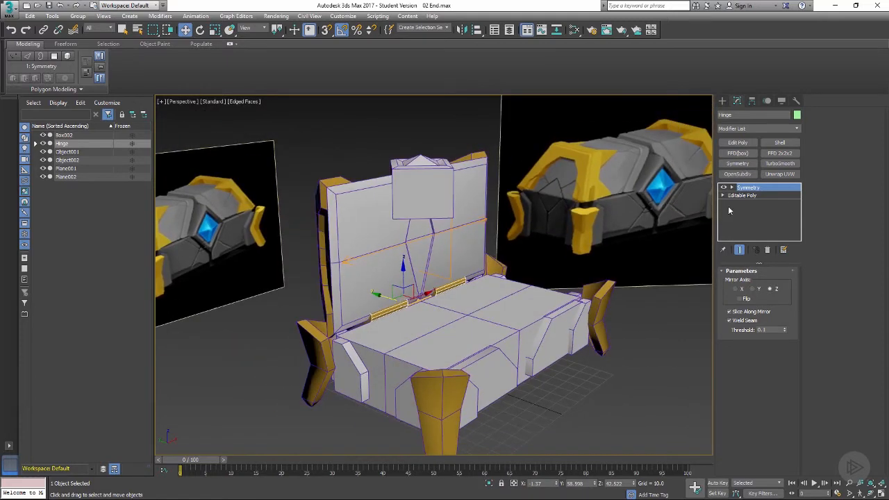
{"action": "left_click", "coordinate": [742, 196]}
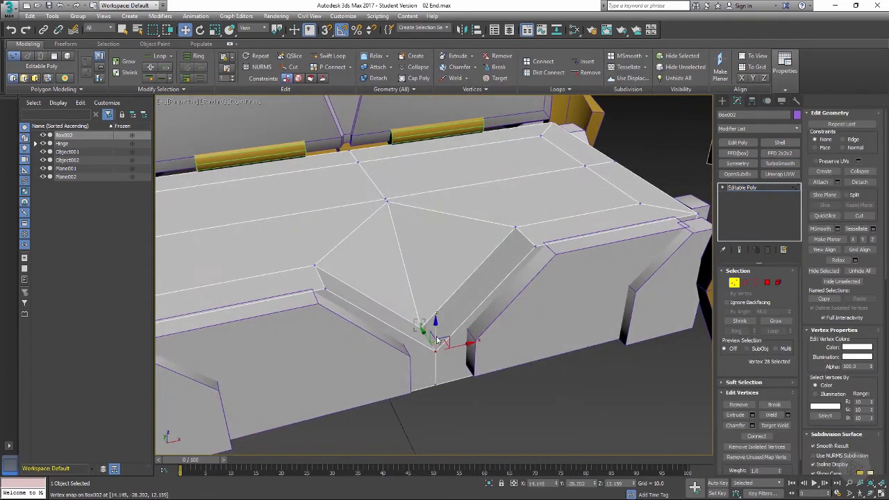
Bring up the quad menu of vertex operations for the stray notch vertices.
{"action": "right_click", "coordinate": [437, 340]}
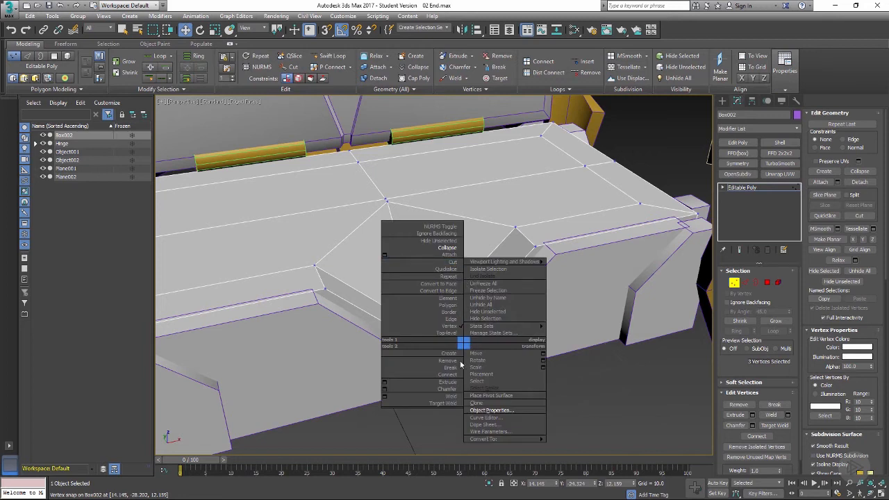
{"action": "mouse_move", "coordinate": [508, 317]}
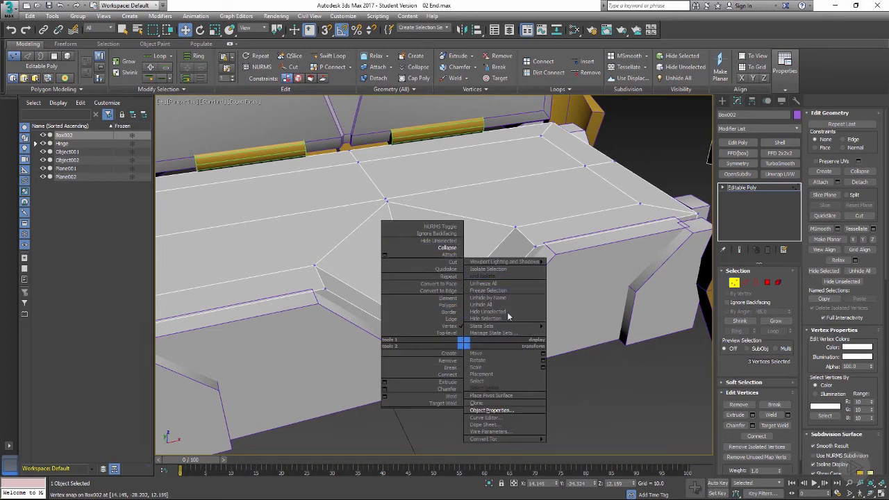
{"action": "mouse_move", "coordinate": [674, 337]}
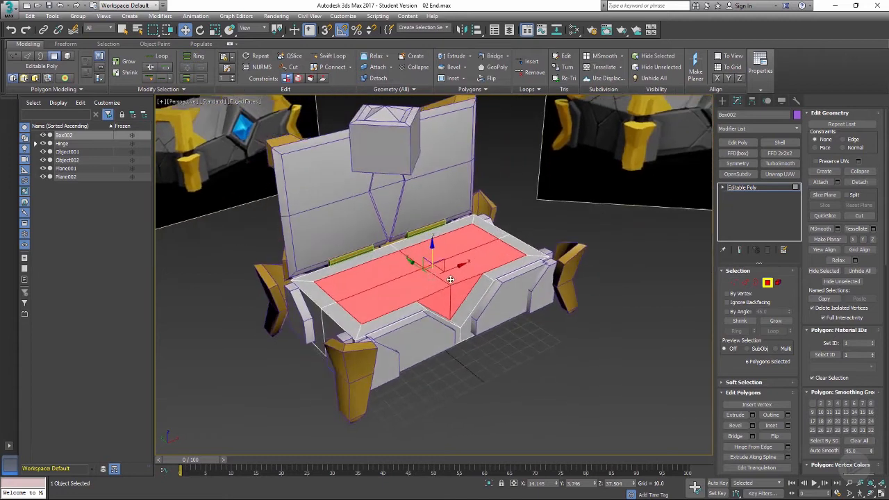
Sink Box002's interior floor down into the base and taper it inward.
{"action": "left_click_drag", "start_coordinate": [450, 280], "coordinate": [433, 247]}
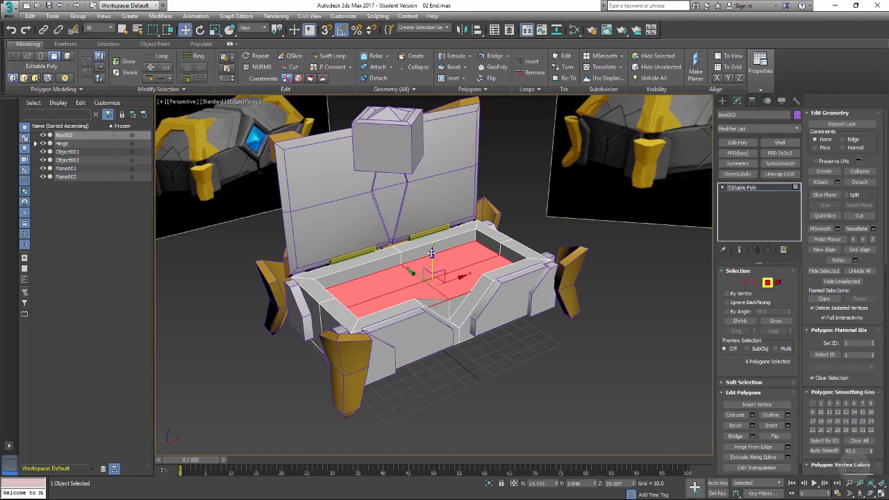
{"action": "left_click_drag", "start_coordinate": [431, 253], "coordinate": [432, 269]}
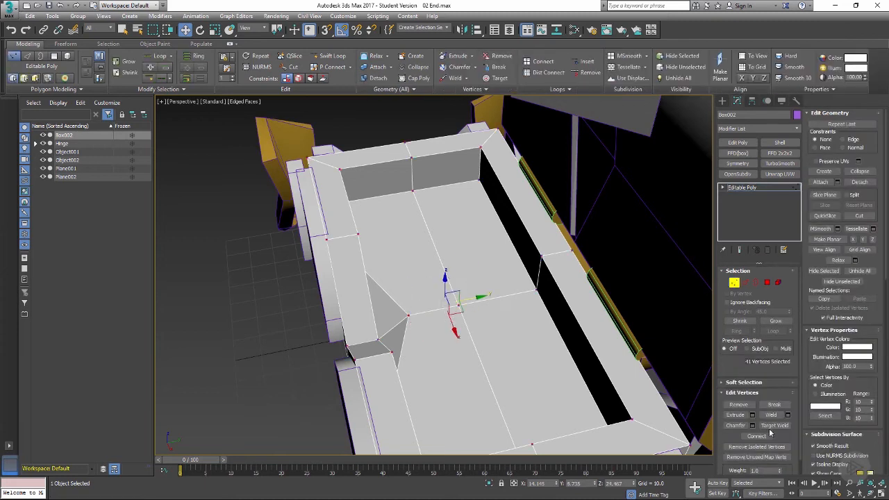
{"action": "left_click", "coordinate": [752, 415]}
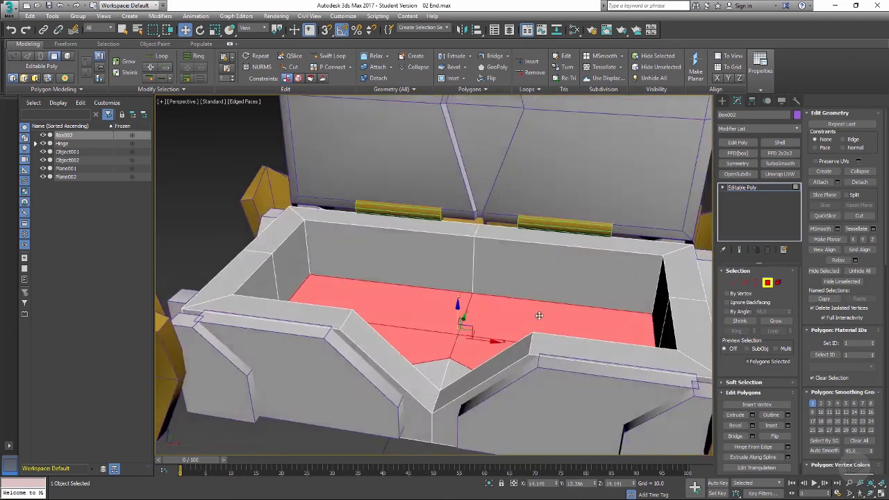
Look down into the chest and move the four inset floor faces.
{"action": "left_click_drag", "start_coordinate": [539, 316], "coordinate": [454, 297]}
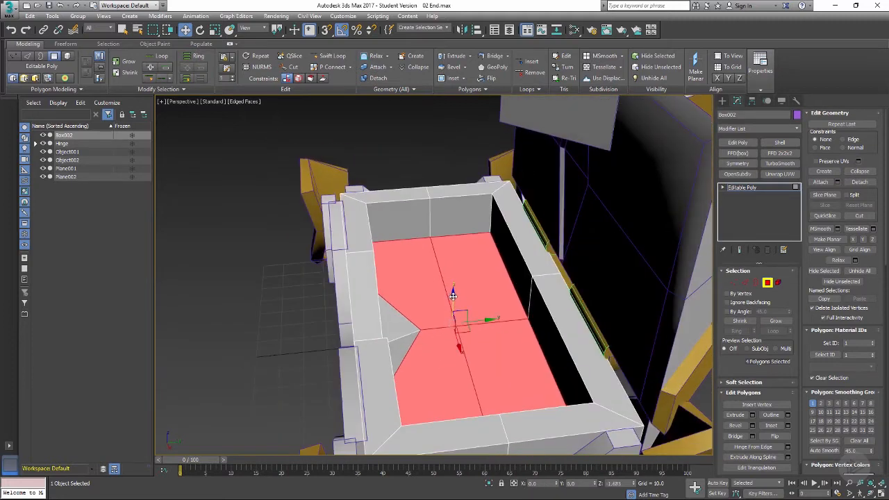
{"action": "left_click_drag", "start_coordinate": [452, 292], "coordinate": [445, 299]}
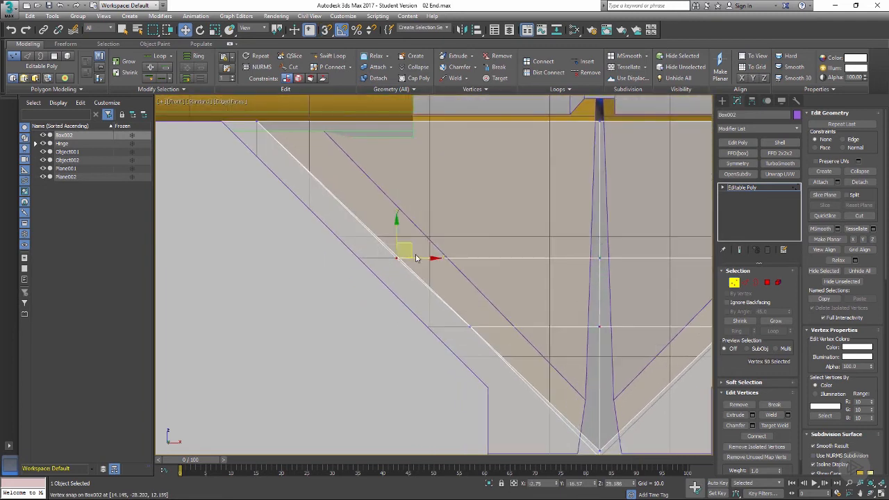
Snap the stray Box002 vertex onto its neighbouring edge vertex.
{"action": "left_click_drag", "start_coordinate": [403, 250], "coordinate": [472, 326]}
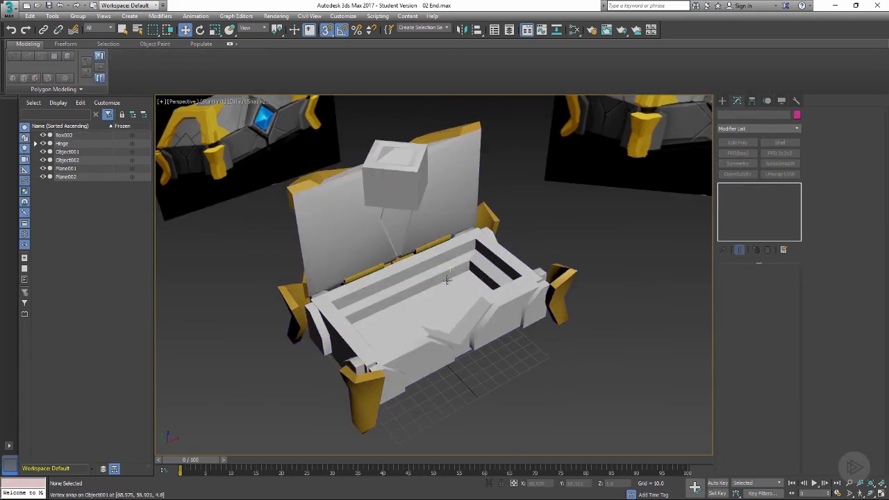
Inspect the whole chest, then select the base object Box002.
{"action": "left_click_drag", "start_coordinate": [444, 278], "coordinate": [486, 291]}
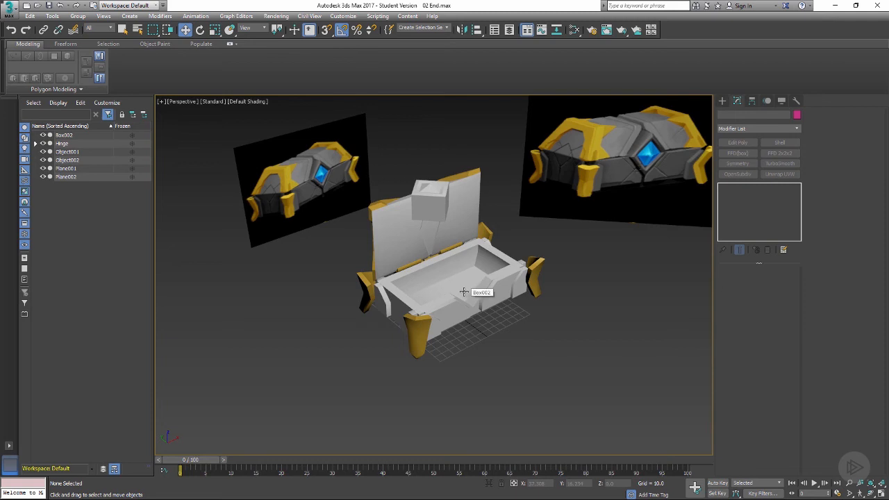
{"action": "left_click", "coordinate": [463, 291]}
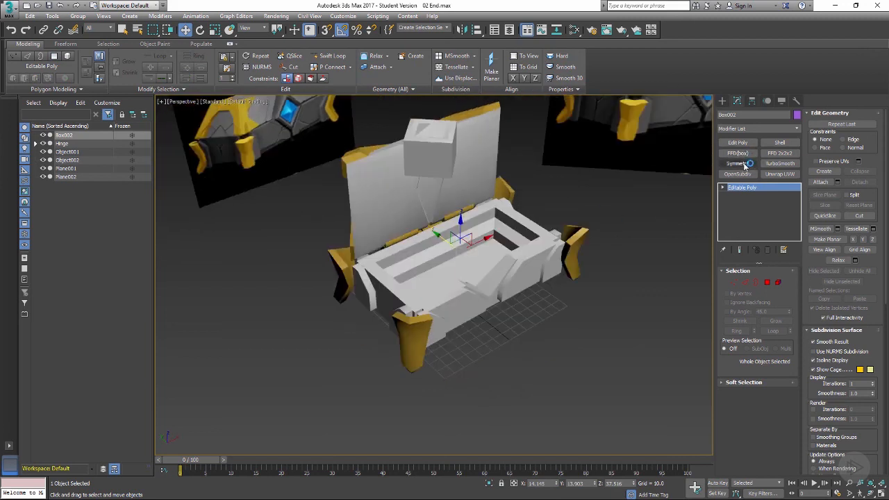
Apply a Symmetry modifier to Box002, mirroring it across the X axis.
{"action": "left_click", "coordinate": [737, 163]}
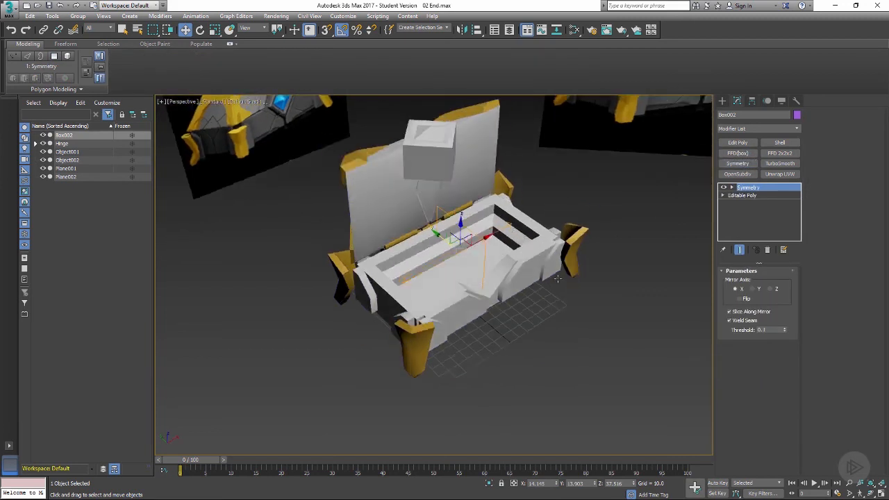